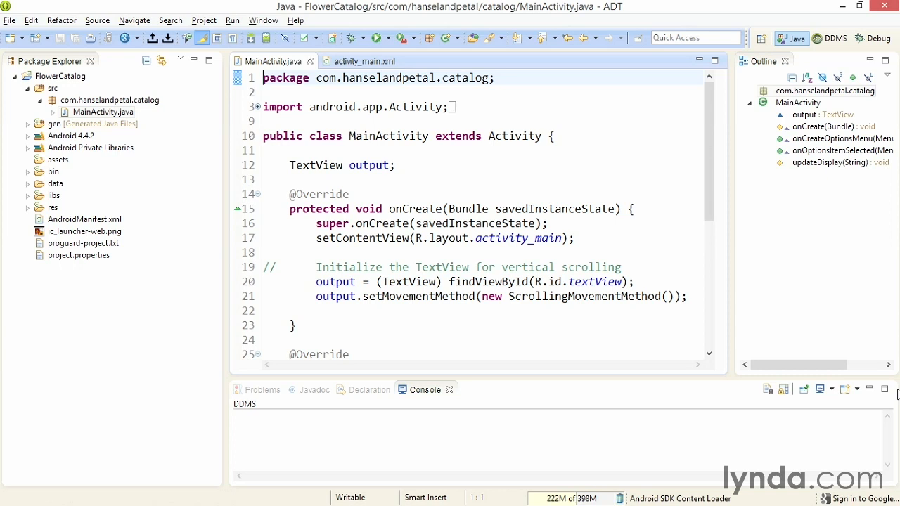
{"action": "mouse_move", "coordinate": [665, 325]}
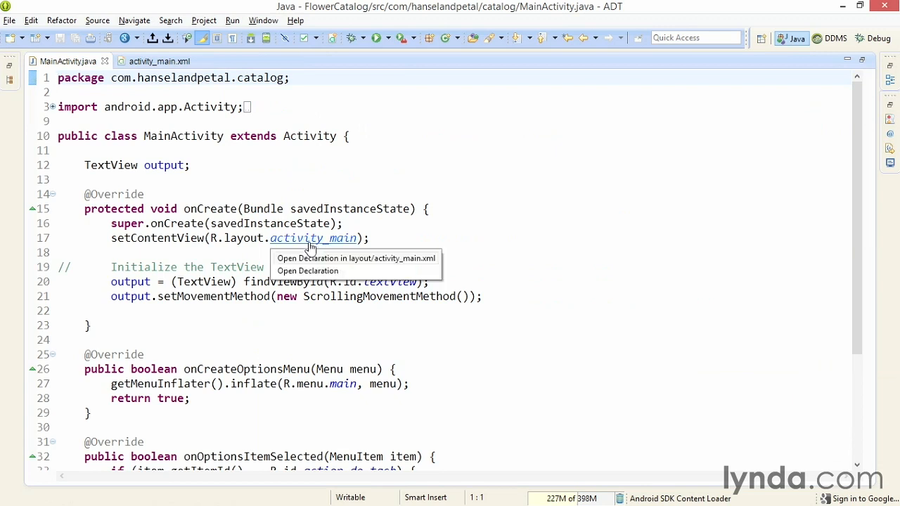
Step: Open activity_main's declaration and select the TextView's vertical scrollbars line
{"action": "left_click", "coordinate": [355, 258]}
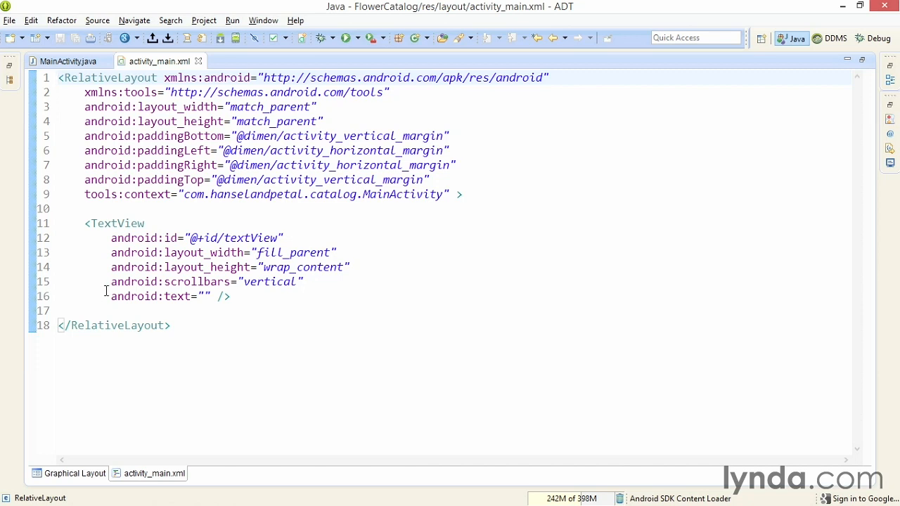
{"action": "triple_click", "coordinate": [206, 281]}
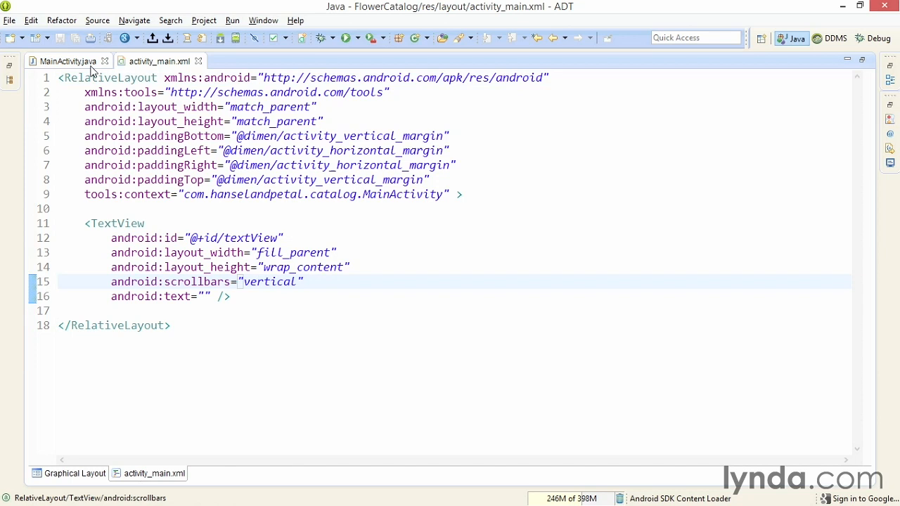
Step: Return to MainActivity.java and place the cursor at updateDisplay's append line
{"action": "left_click", "coordinate": [64, 61]}
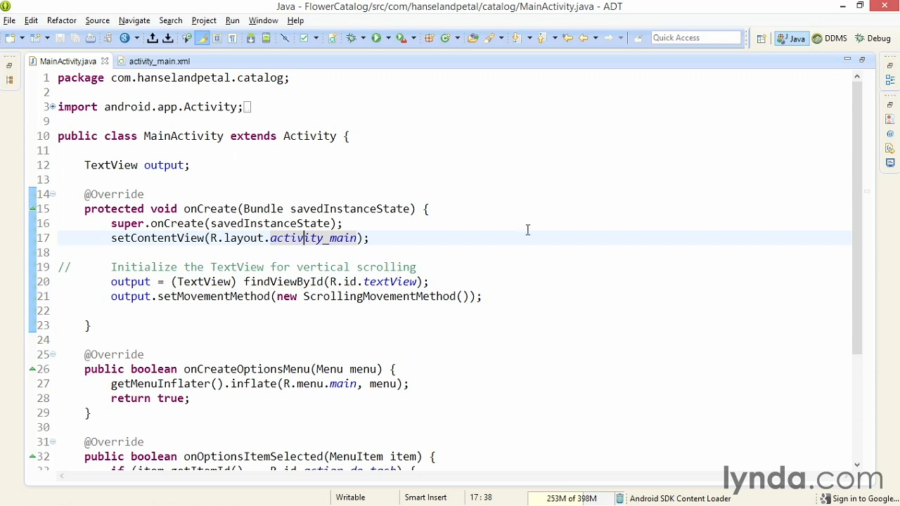
{"action": "scroll", "scroll_direction": "down", "scroll_amount": 3}
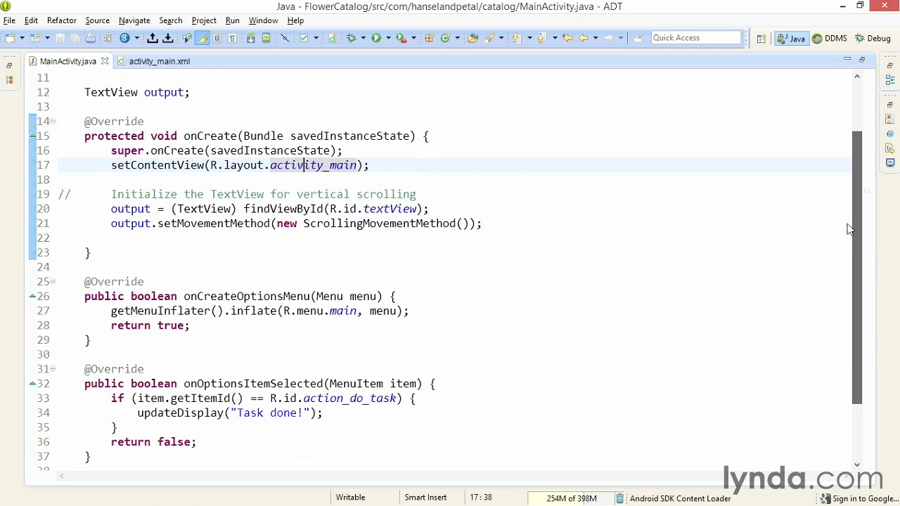
{"action": "scroll", "scroll_direction": "down", "scroll_amount": 3}
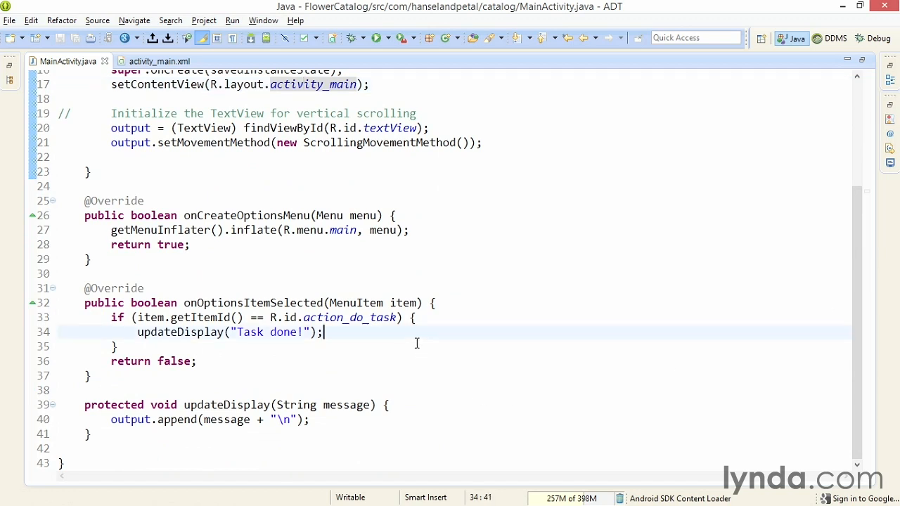
{"action": "mouse_move", "coordinate": [378, 433]}
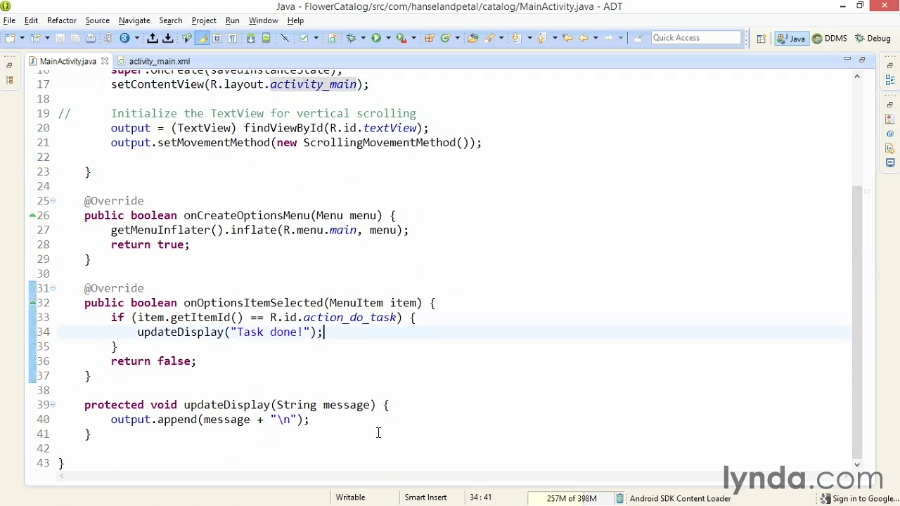
{"action": "left_click", "coordinate": [377, 420]}
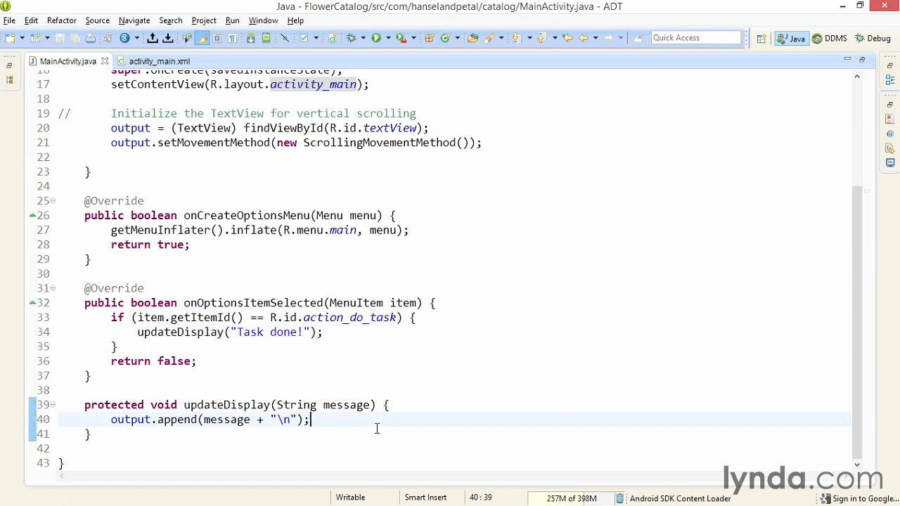
{"action": "mouse_move", "coordinate": [377, 38]}
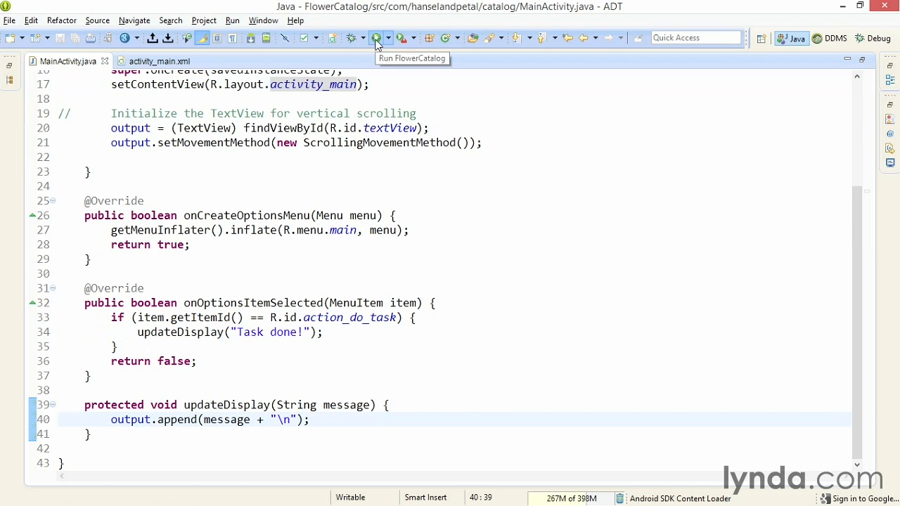
Step: Run FlowerCatalog in the emulator and tap DO TASK three times to add Task done! lines
{"action": "left_click", "coordinate": [376, 38]}
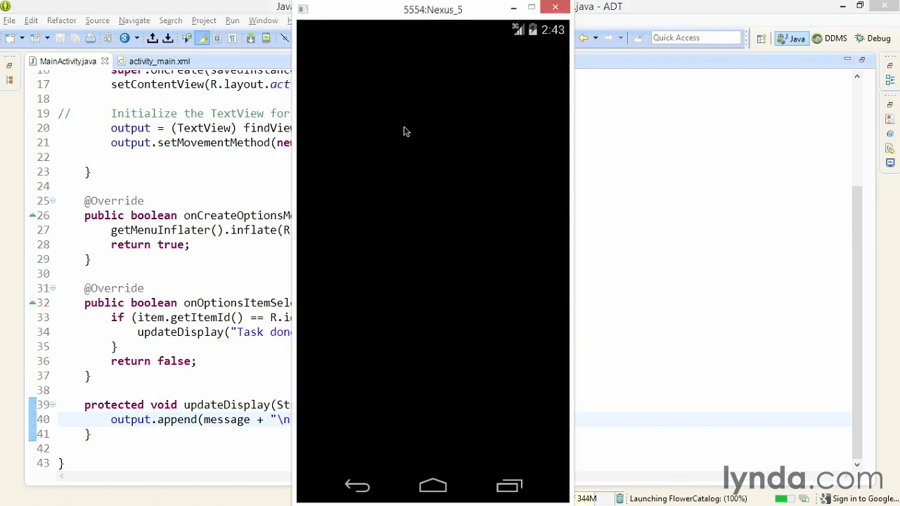
{"action": "mouse_move", "coordinate": [415, 166]}
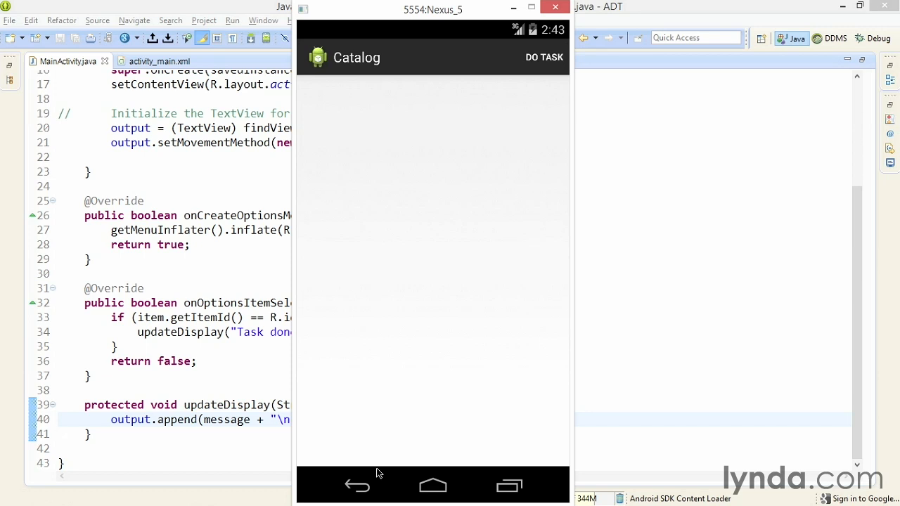
{"action": "mouse_move", "coordinate": [559, 59]}
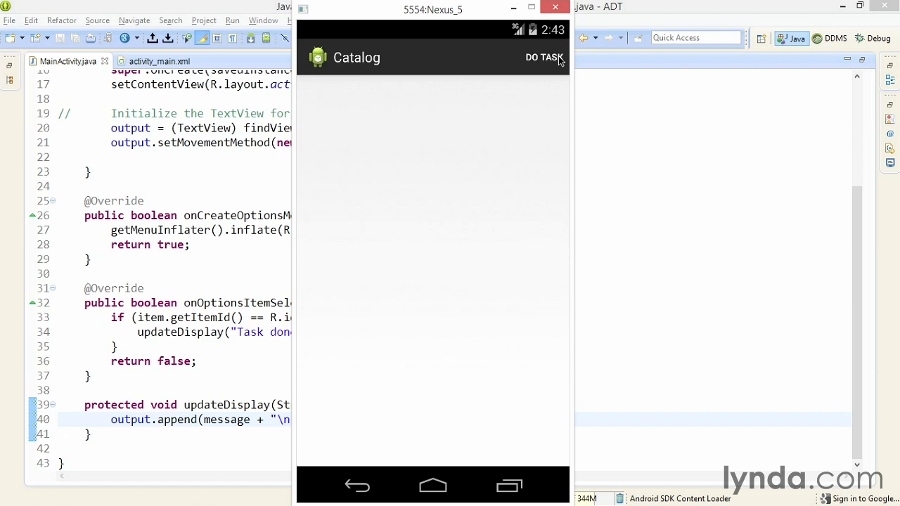
{"action": "left_click", "coordinate": [545, 57]}
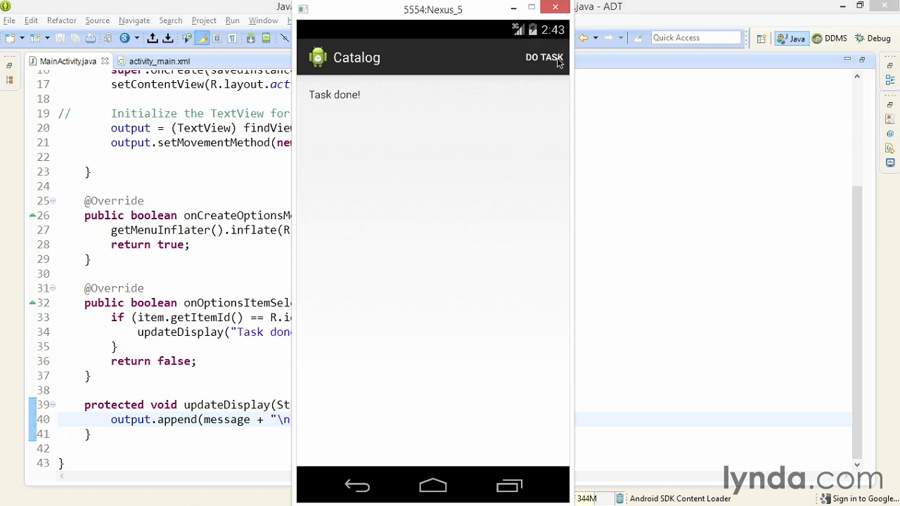
{"action": "left_click", "coordinate": [544, 57]}
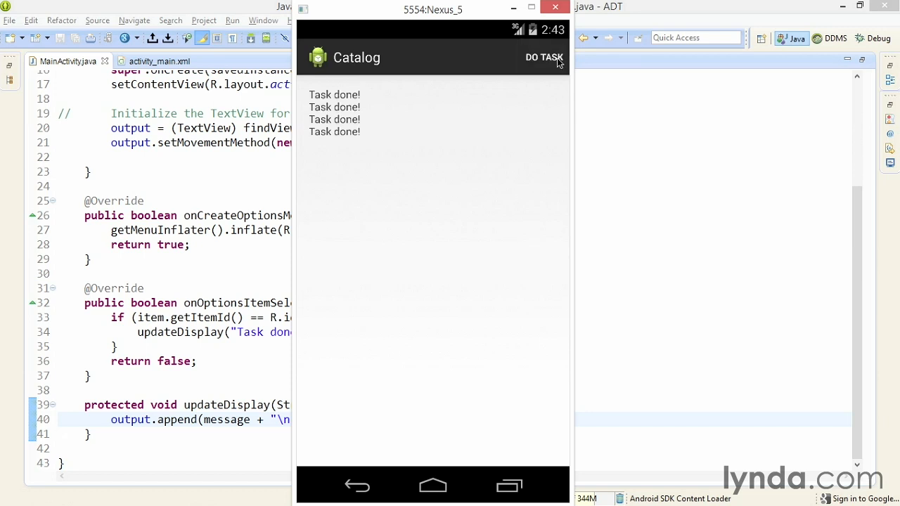
{"action": "left_click", "coordinate": [544, 57]}
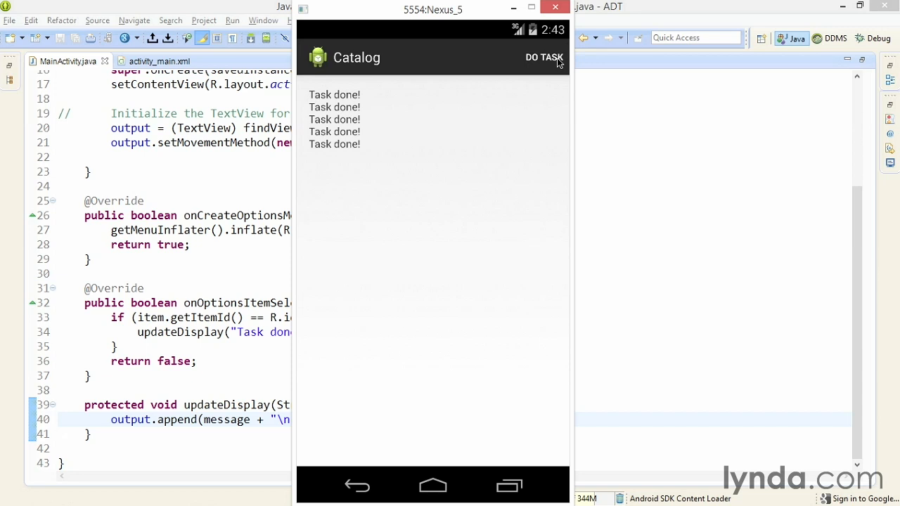
{"action": "mouse_move", "coordinate": [360, 490]}
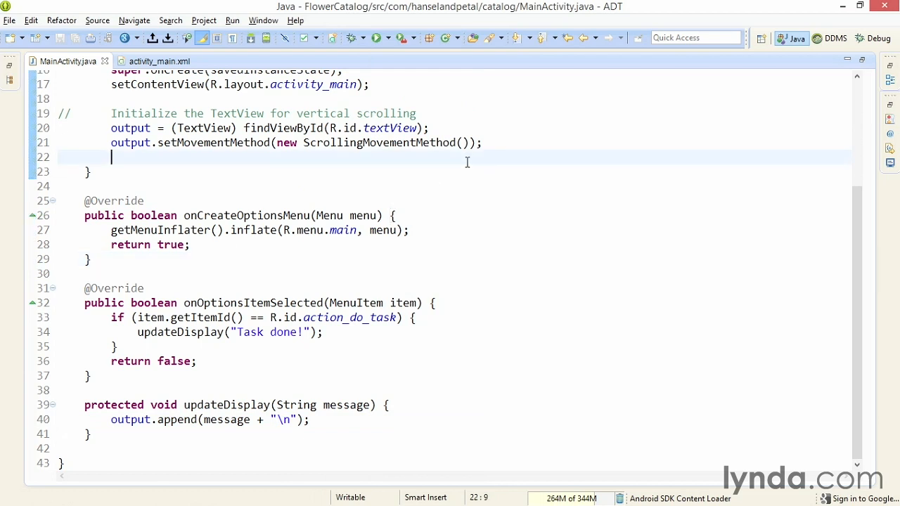
Step: Add a for loop to i < 100 in onCreate calling updateDisplay("Line " + i)
{"action": "scroll", "scroll_direction": "up", "scroll_amount": 3}
{"action": "type", "text": "for (int i = 0; i < n; i++) {"}
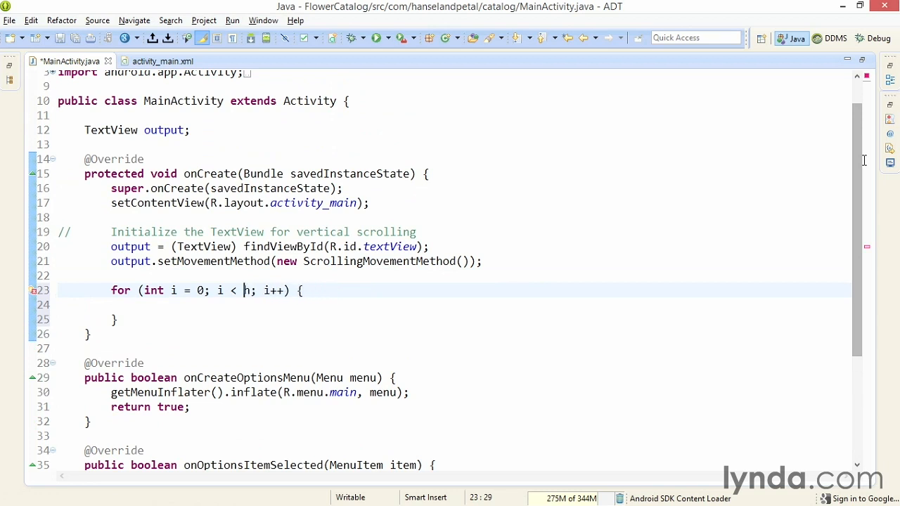
{"action": "type", "text": "100"}
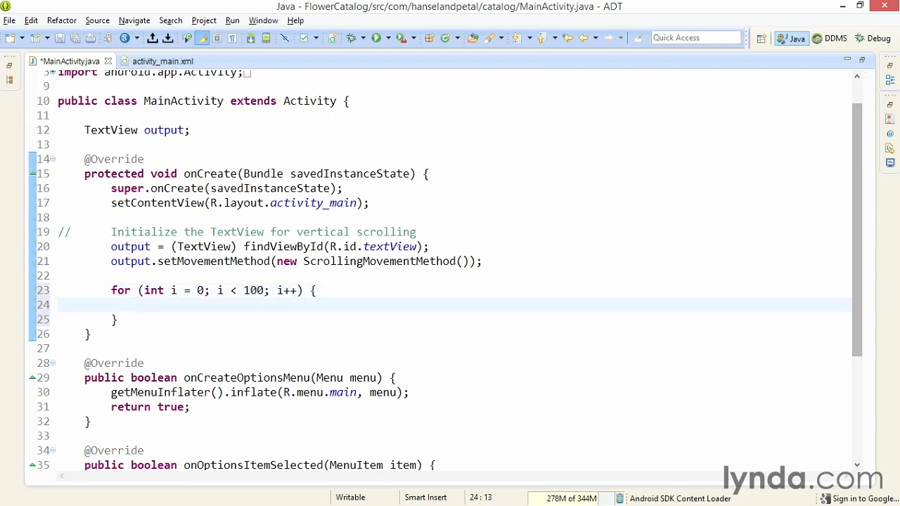
{"action": "type", "text": "updateDisplay(\"Line \" +"}
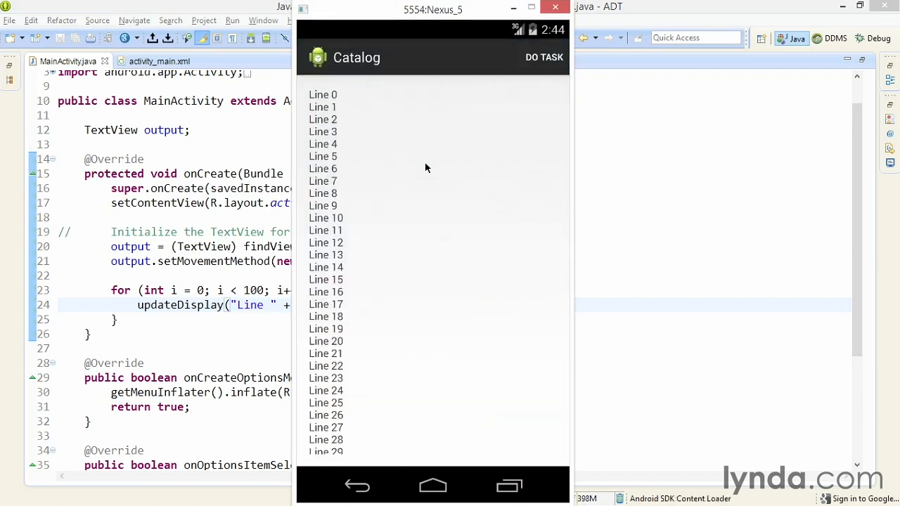
{"action": "mouse_move", "coordinate": [429, 366]}
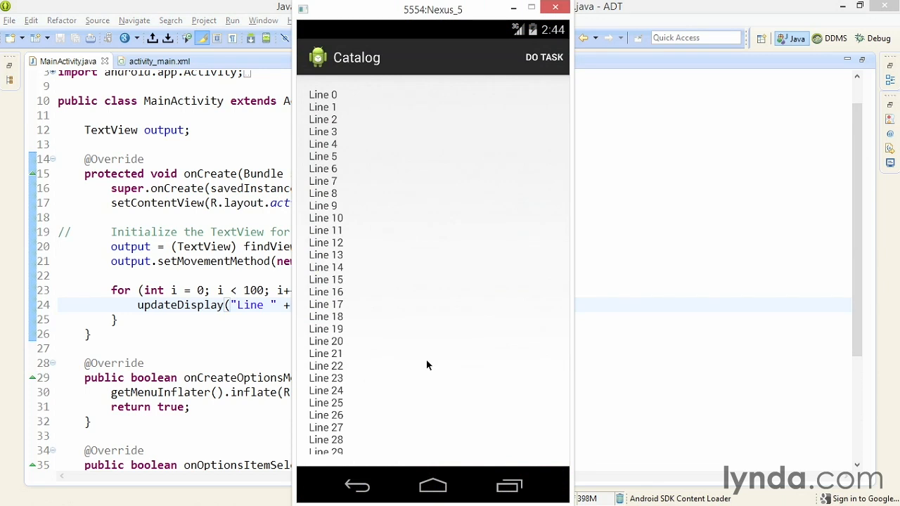
Step: Scroll the Catalog app's lines down to Line 52, then leave the app
{"action": "scroll", "scroll_direction": "down", "scroll_amount": 3}
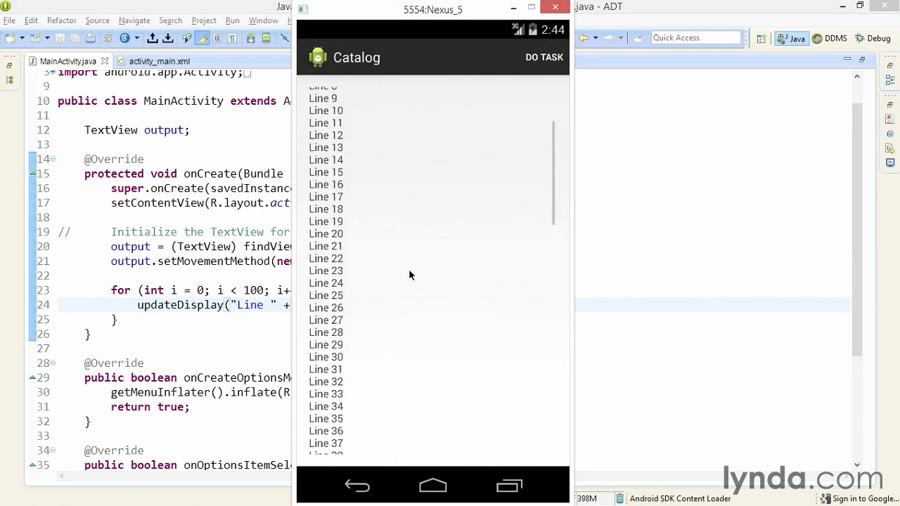
{"action": "scroll", "scroll_direction": "down", "scroll_amount": 3}
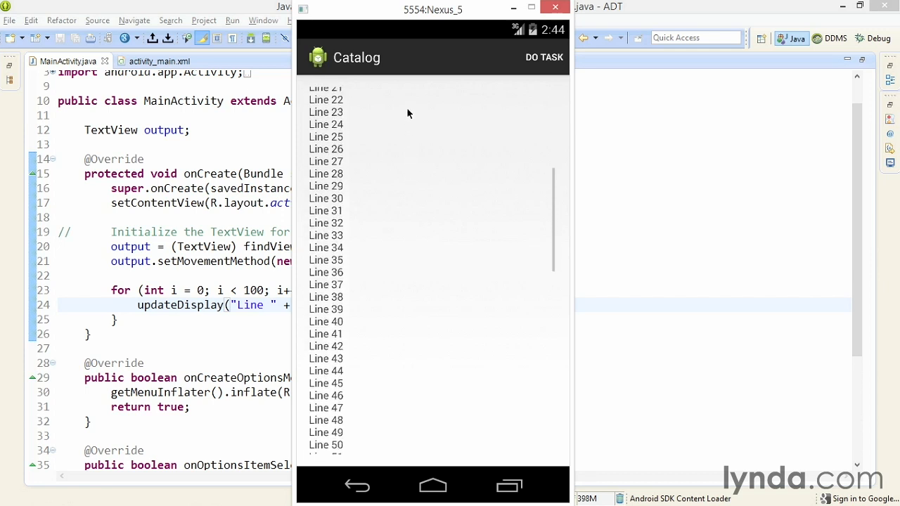
{"action": "scroll", "scroll_direction": "down", "scroll_amount": 3}
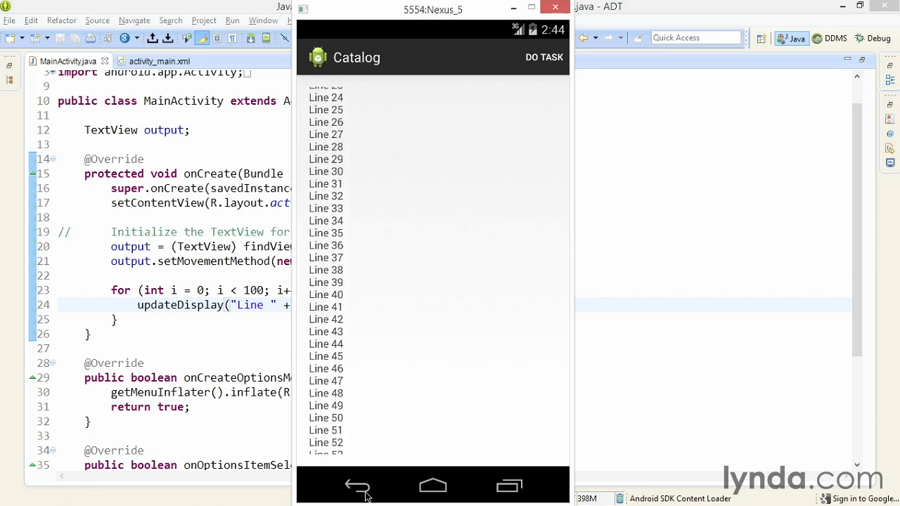
{"action": "left_click", "coordinate": [555, 7]}
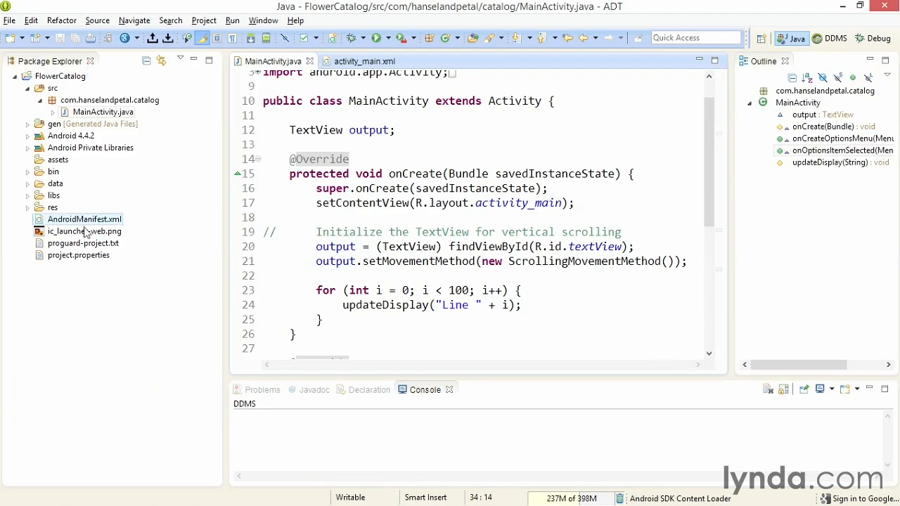
Step: Open AndroidManifest.xml as XML and select the package name com.hanselandpetal.catalog
{"action": "double_click", "coordinate": [84, 218]}
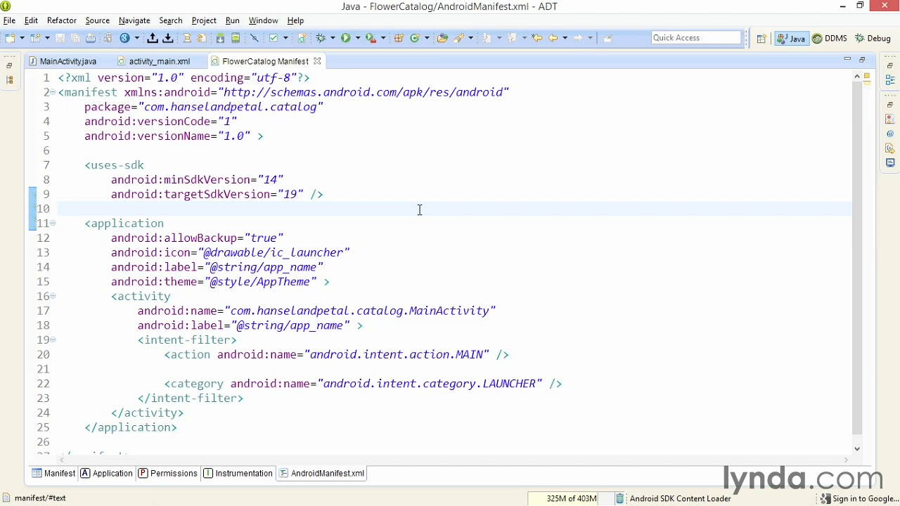
{"action": "left_click", "coordinate": [58, 208]}
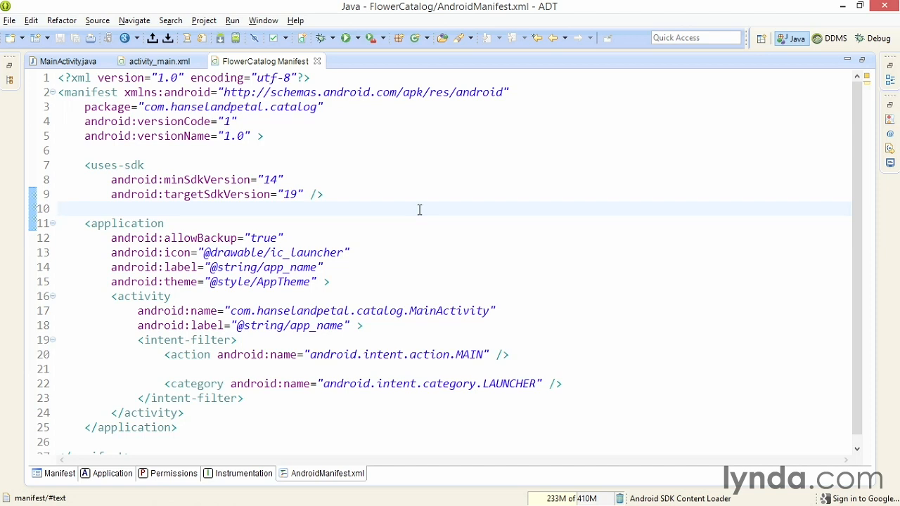
{"action": "left_click", "coordinate": [59, 209]}
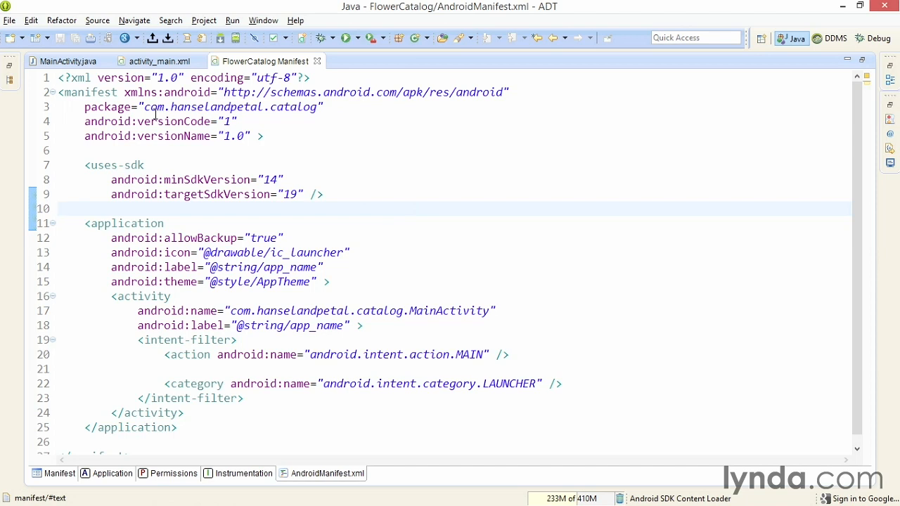
{"action": "double_click", "coordinate": [230, 106]}
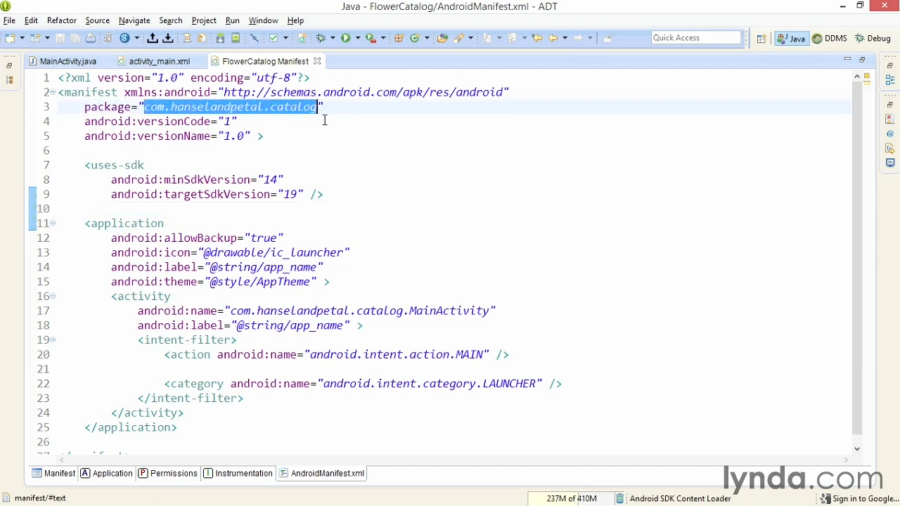